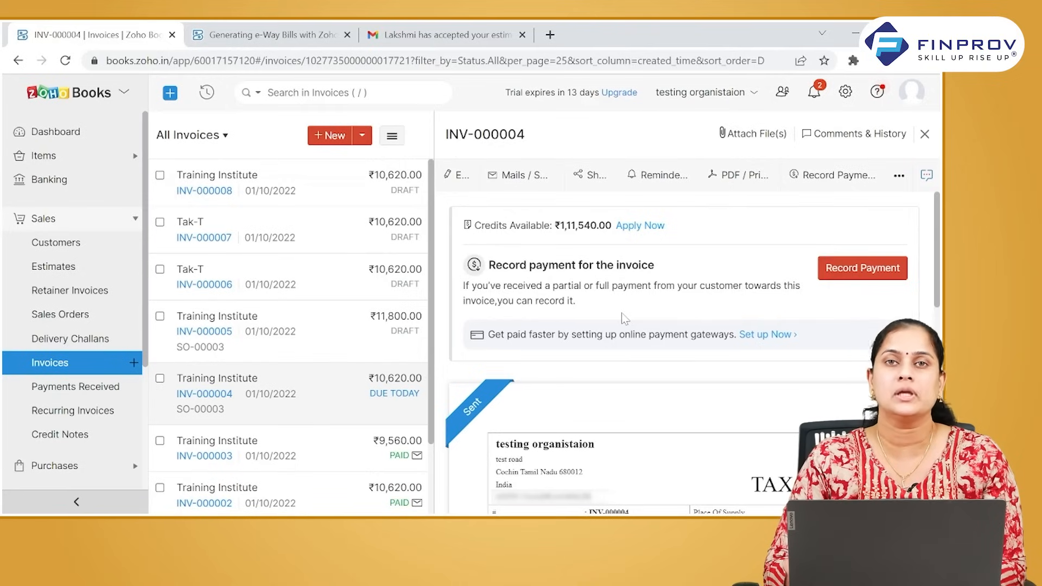
Go to Settings and view the Reminders page with automated invoice reminders
click(845, 91)
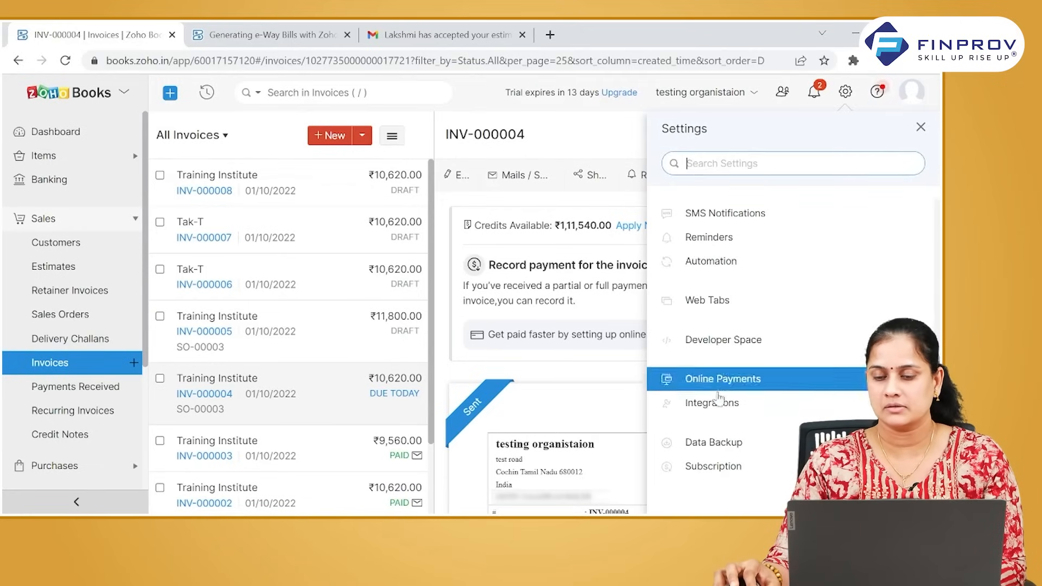
click(710, 236)
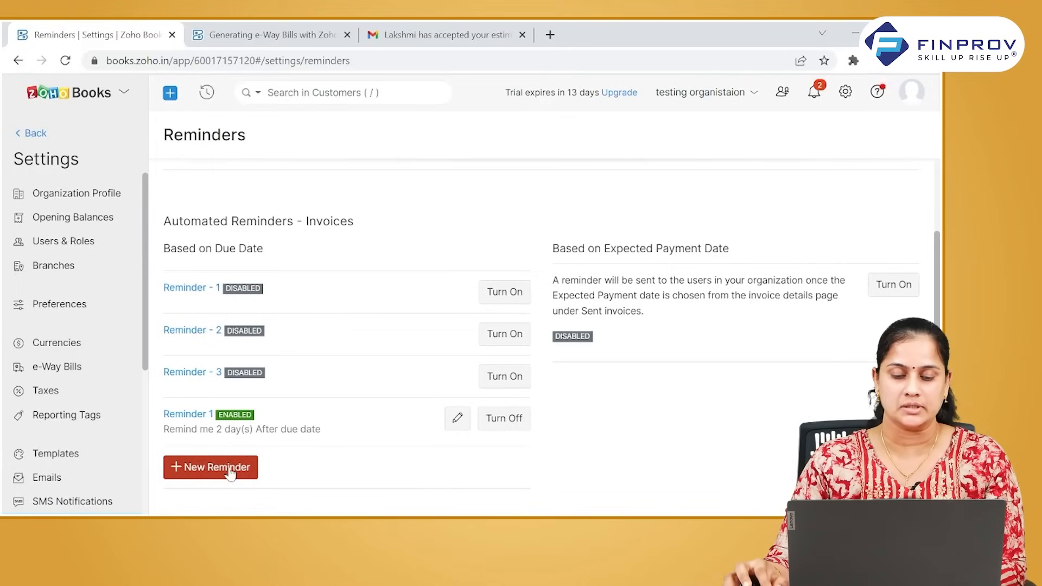
Create and save the reminder 'Reminder -on date' set to 3 days after due date
click(210, 468)
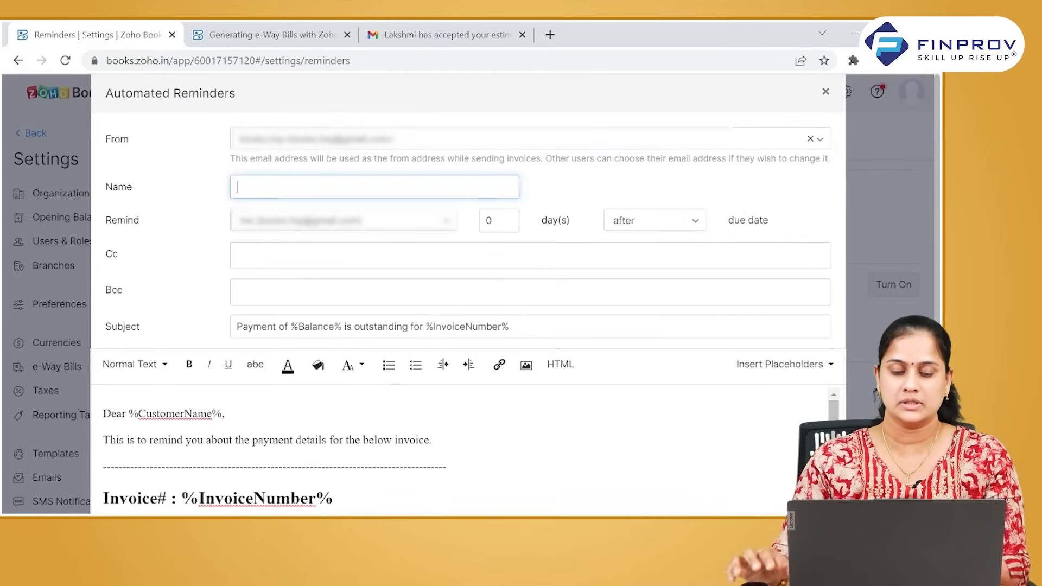
text(Remindr)
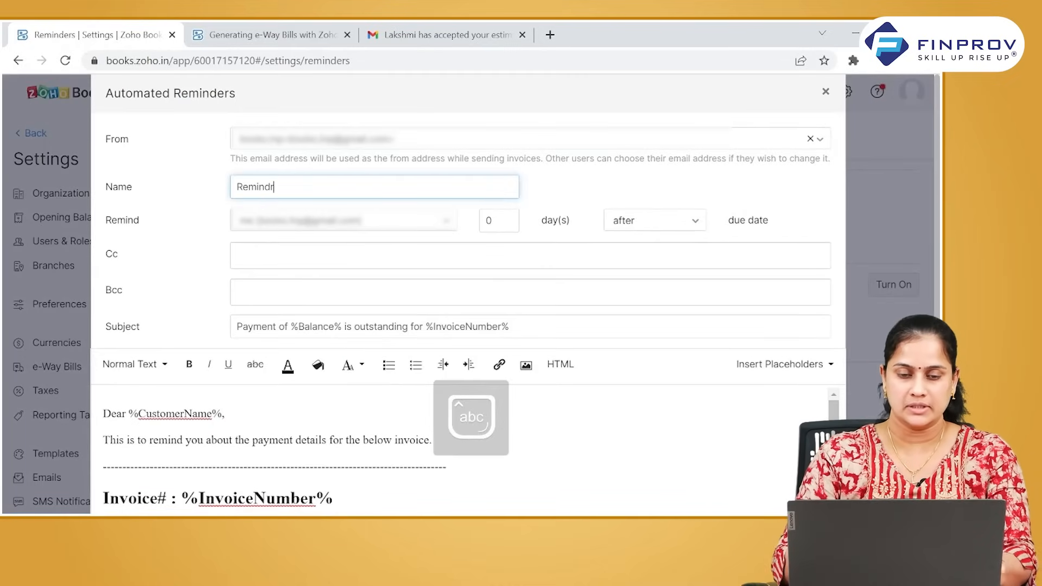
text(er)
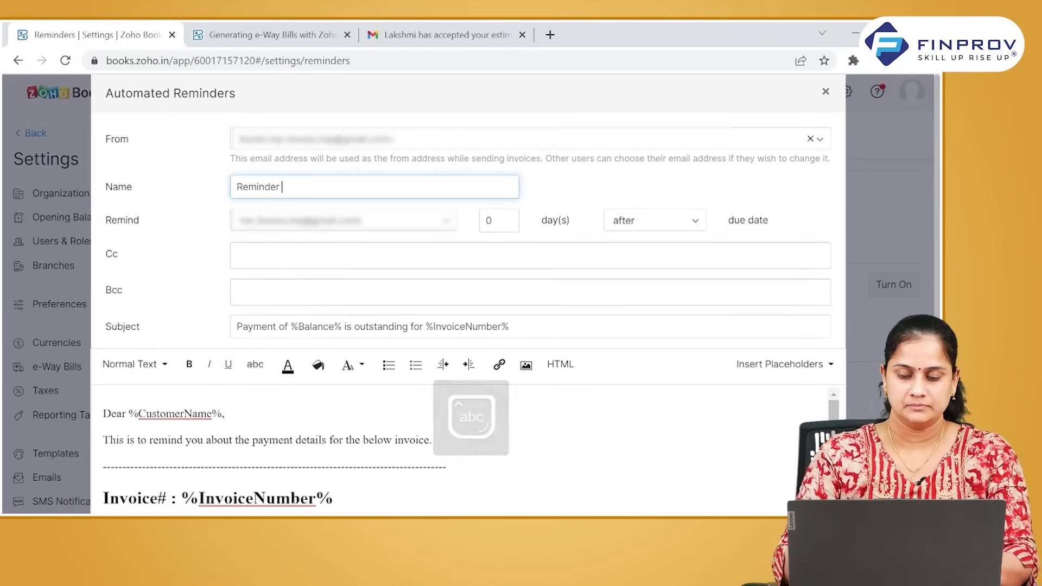
text(-on date)
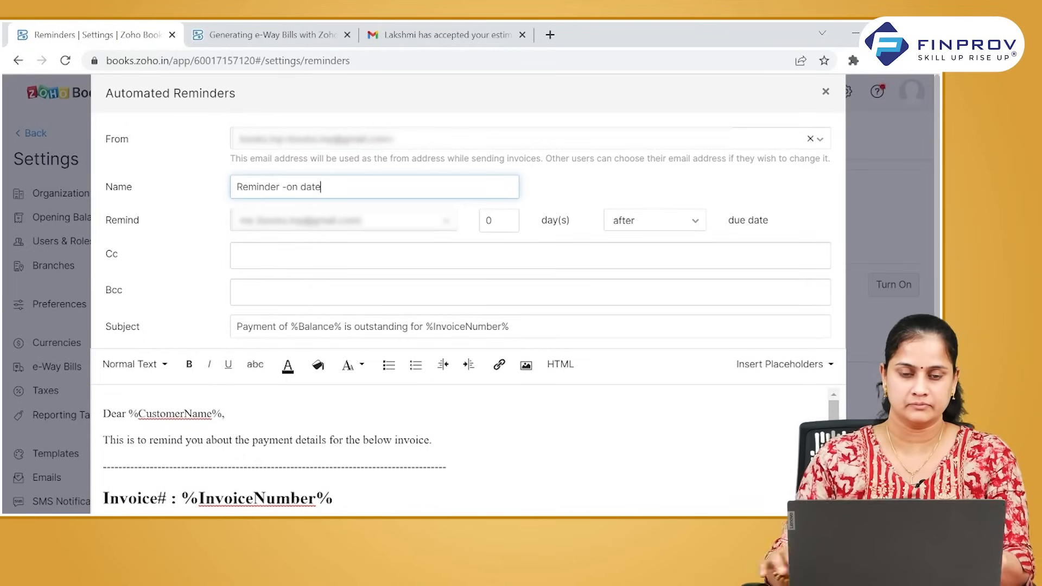
click(498, 220)
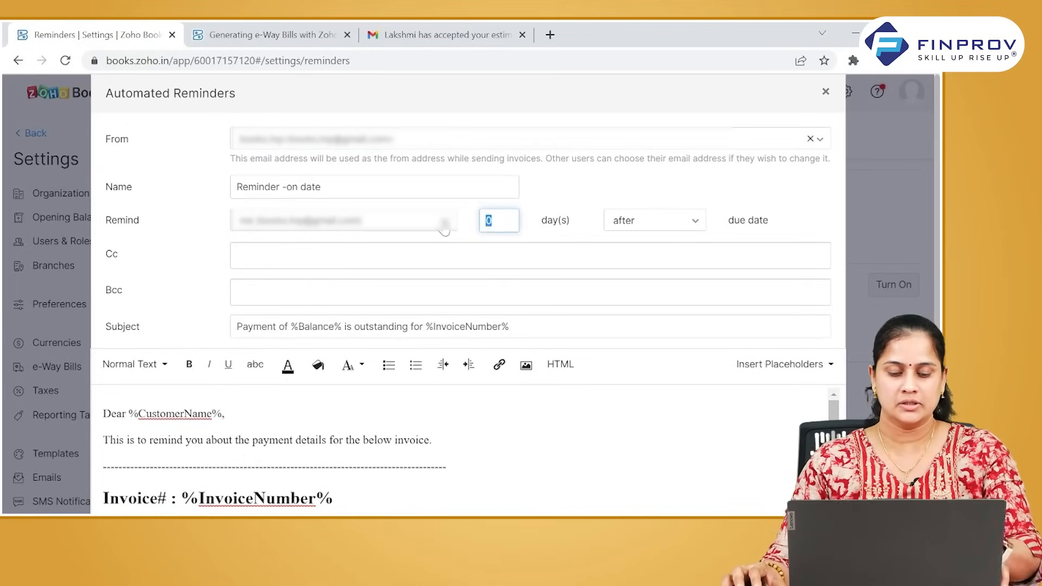
text(3)
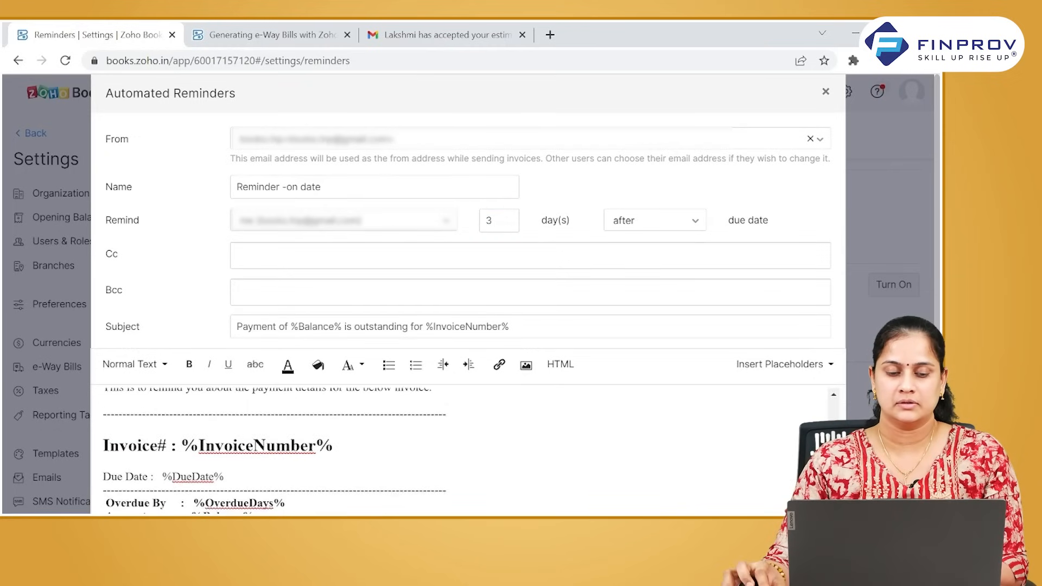
scroll(down, 3)
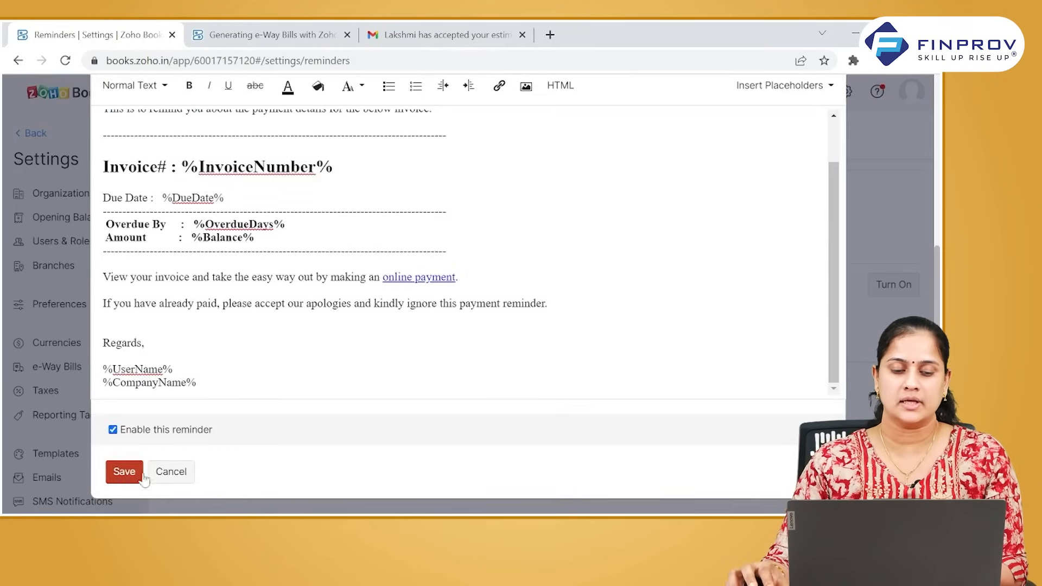
click(124, 471)
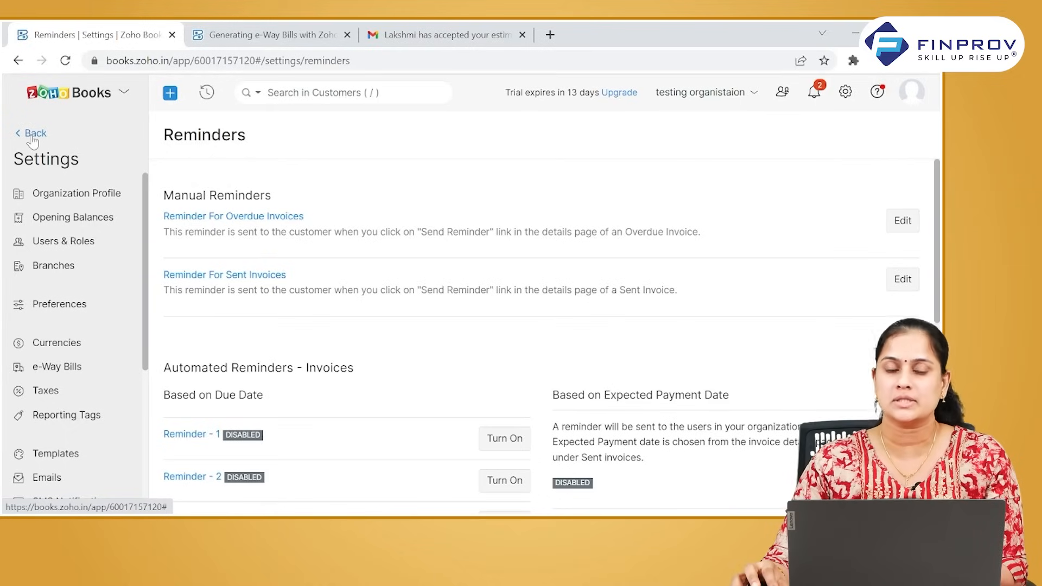
Exit Settings and show all invoices in the Invoices list
click(30, 133)
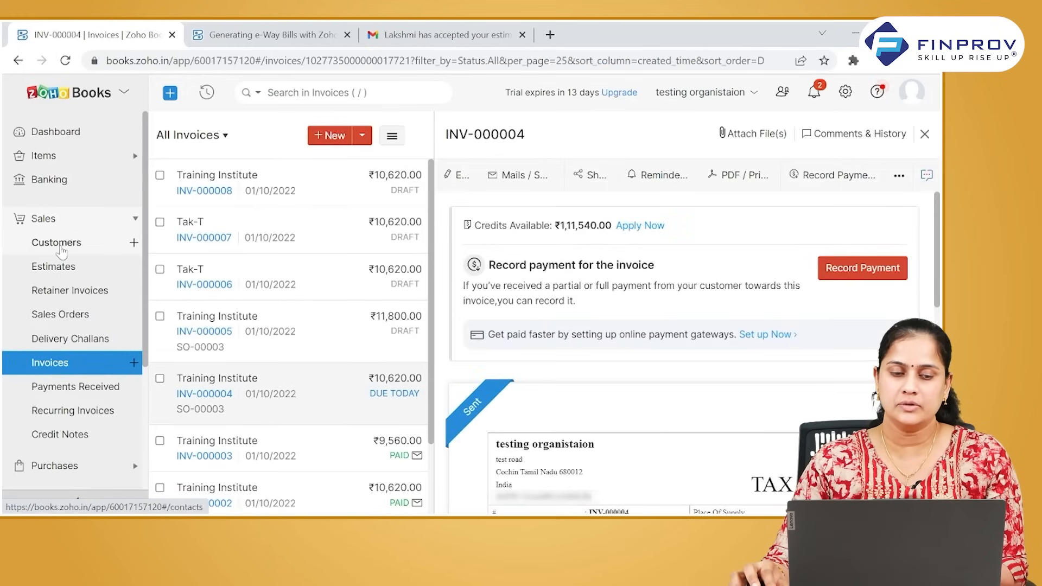
click(657, 175)
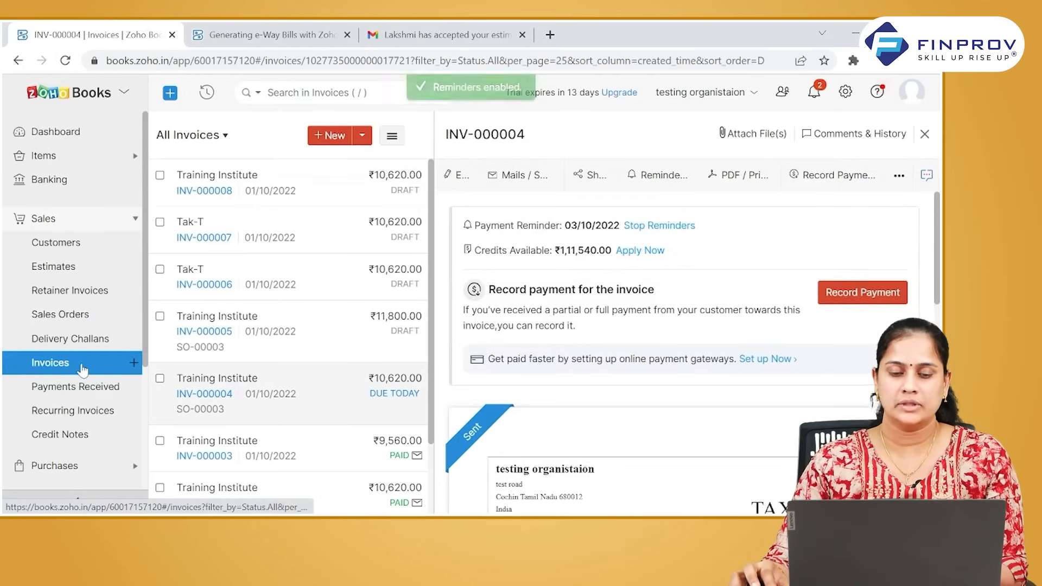
click(924, 134)
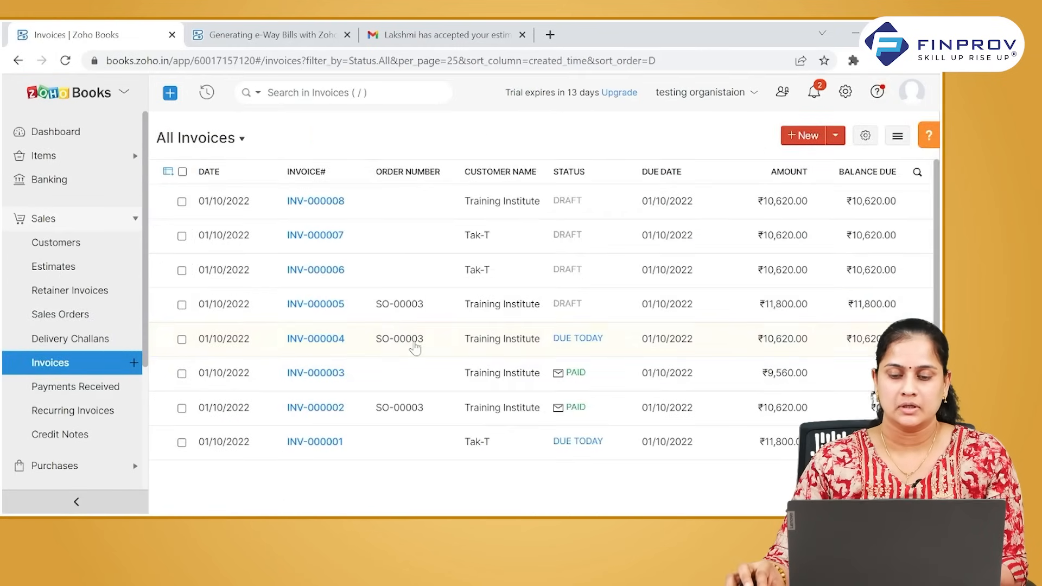
Choose Stop Reminders from the Reminders menu on invoice INV-000004
click(314, 338)
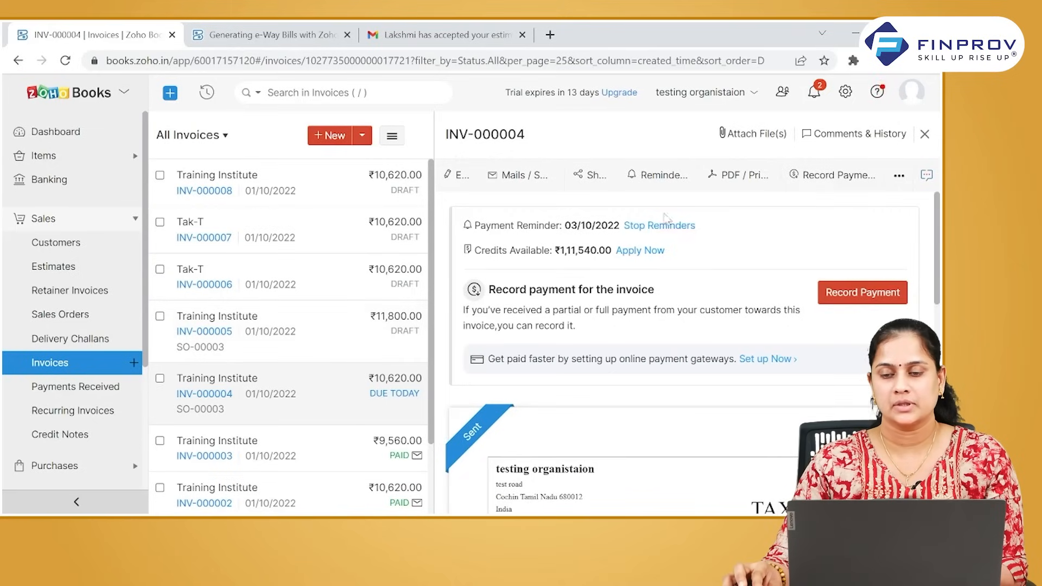
click(658, 175)
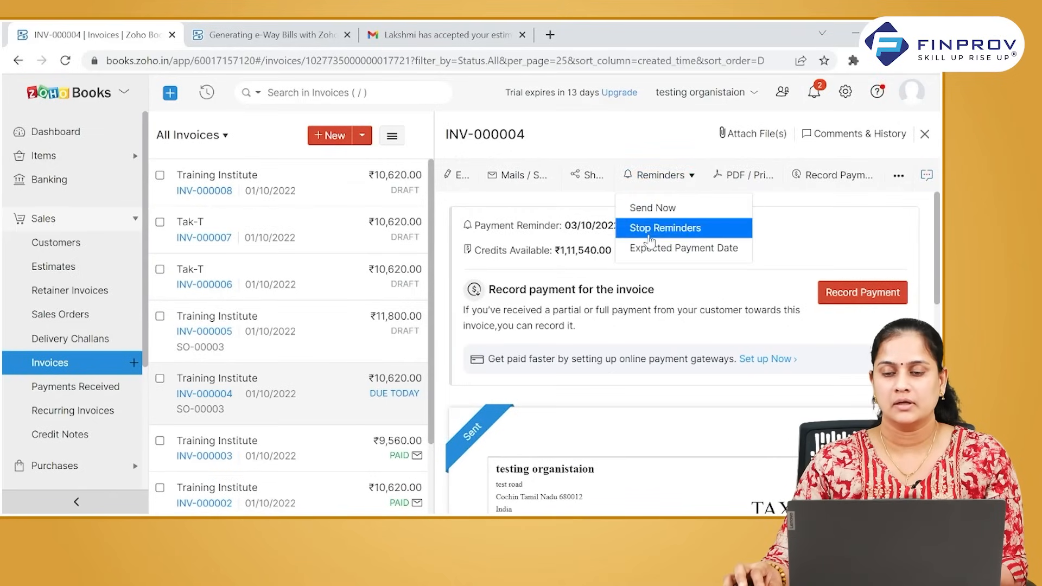
click(665, 228)
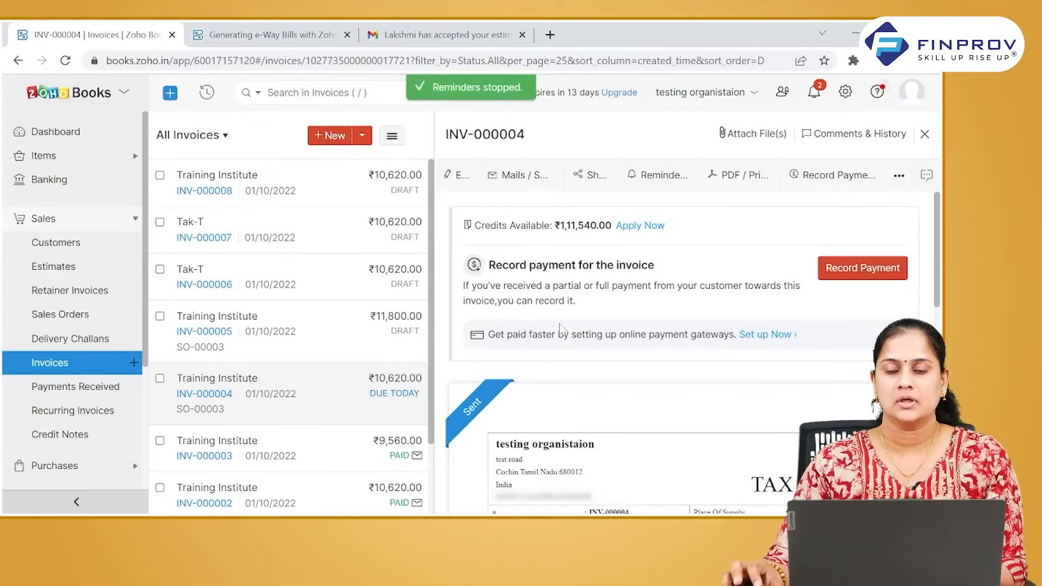